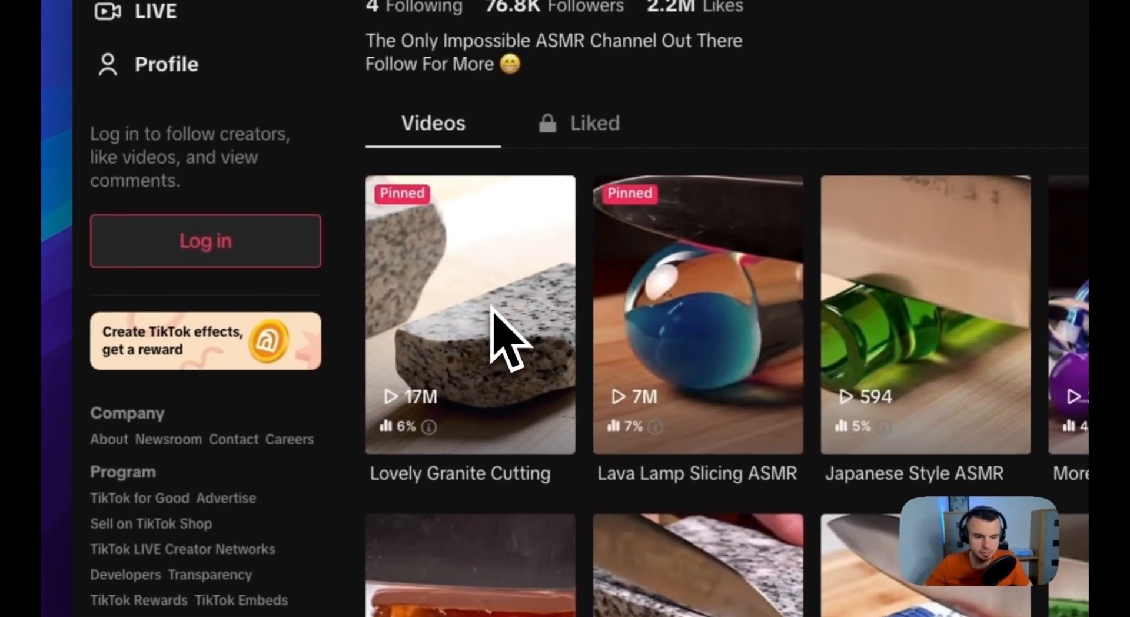
Bring up the Seedance workflow and focus on its Generate Ideas group
left_click(470, 314)
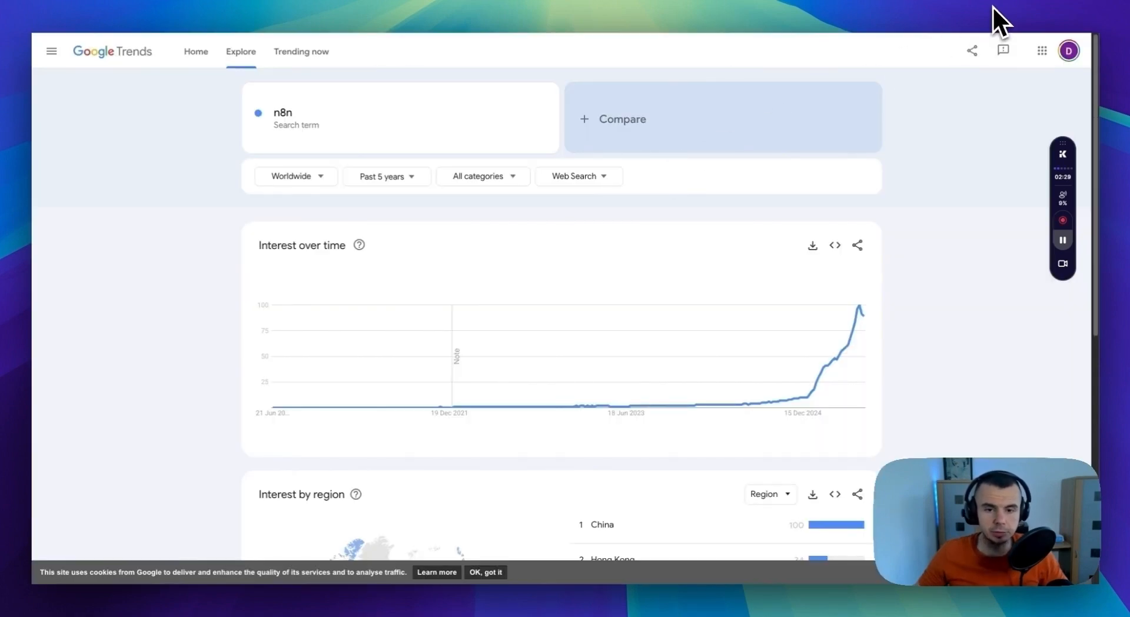
mouse_move(40, 51)
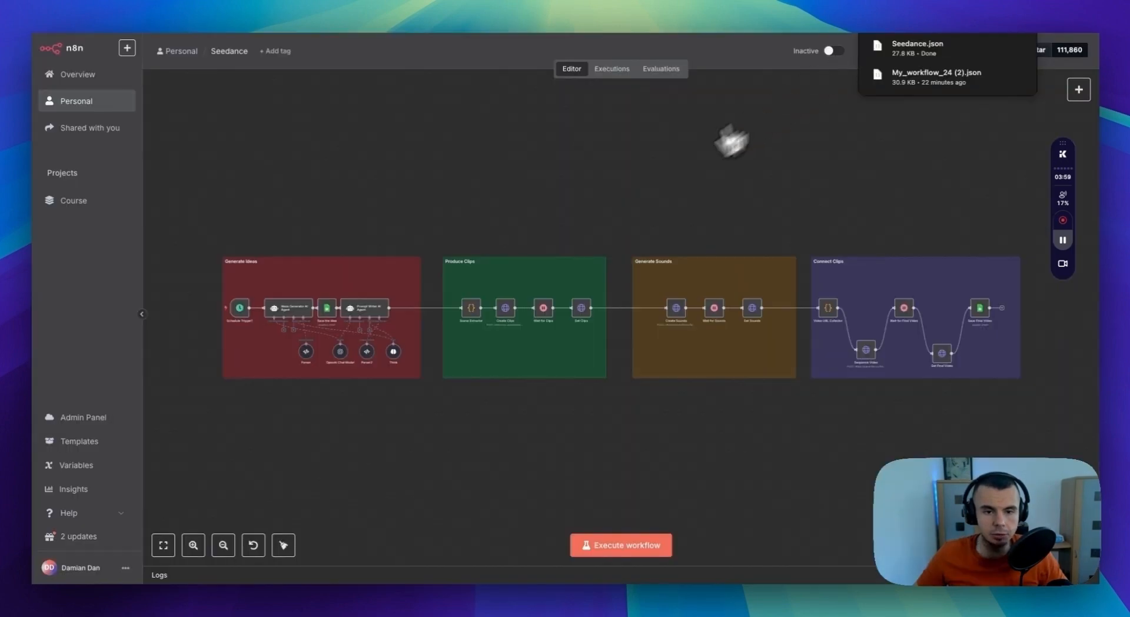
mouse_move(659, 191)
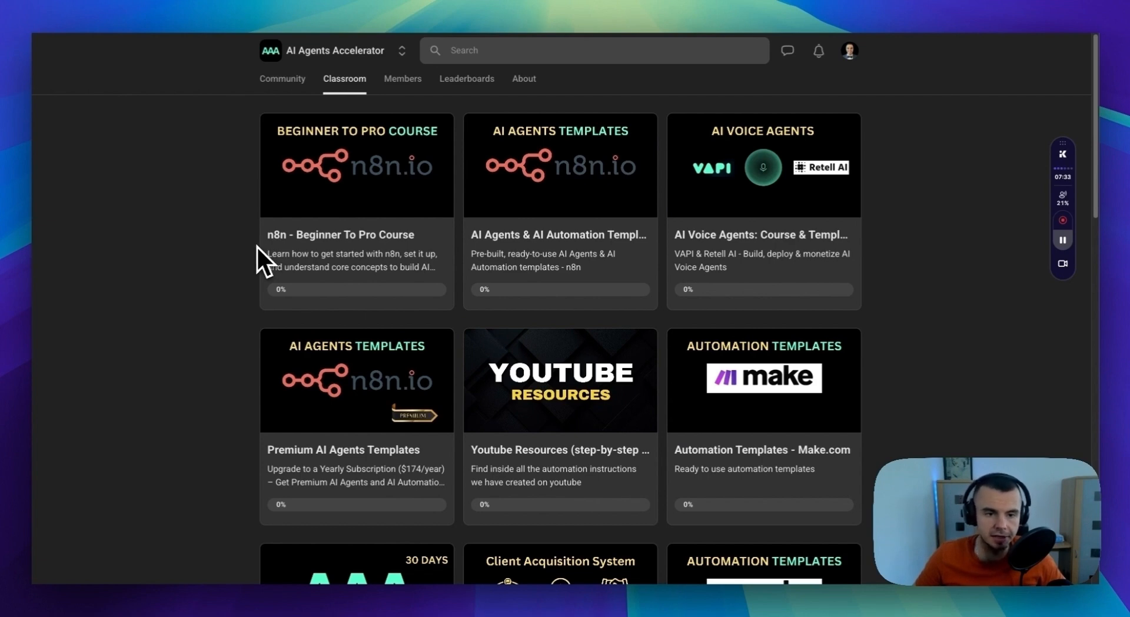
mouse_move(371, 259)
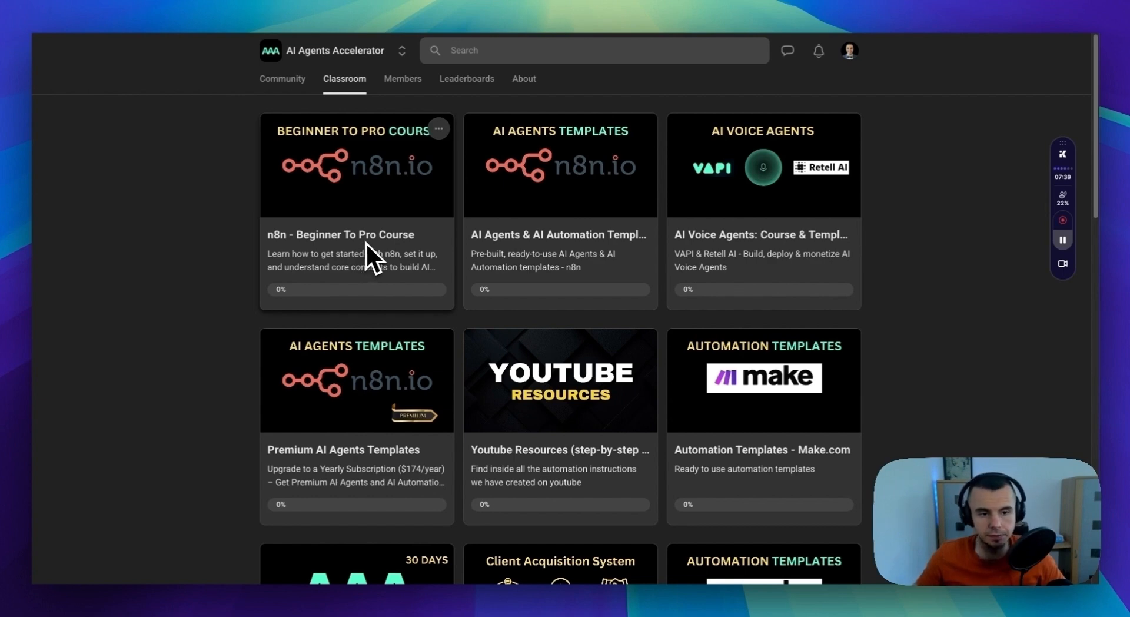
mouse_move(505, 271)
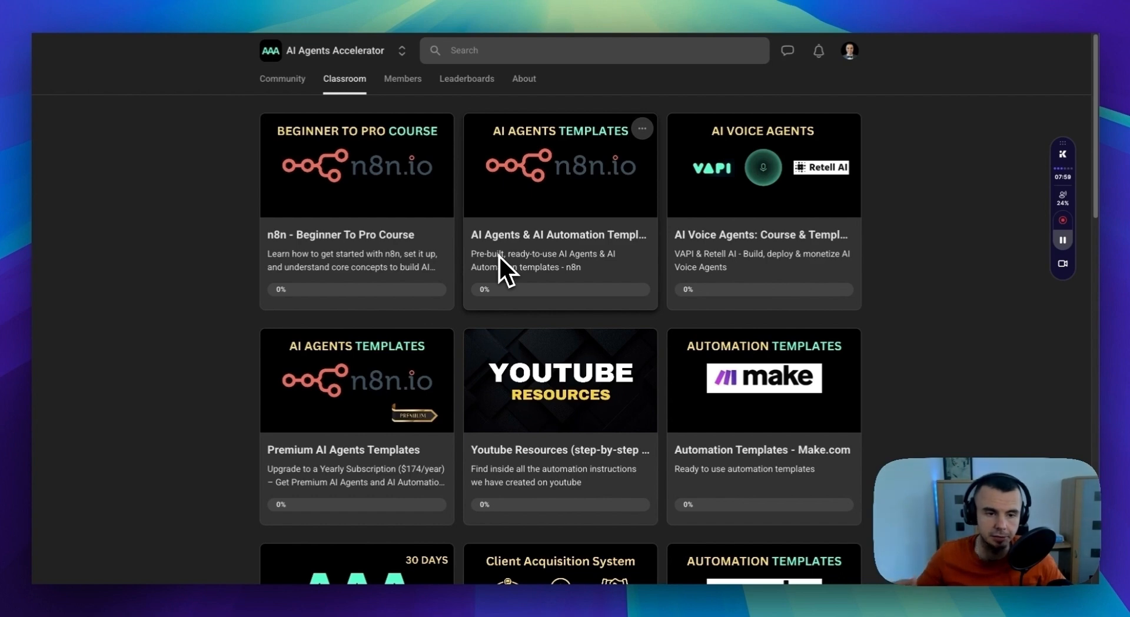
mouse_move(731, 248)
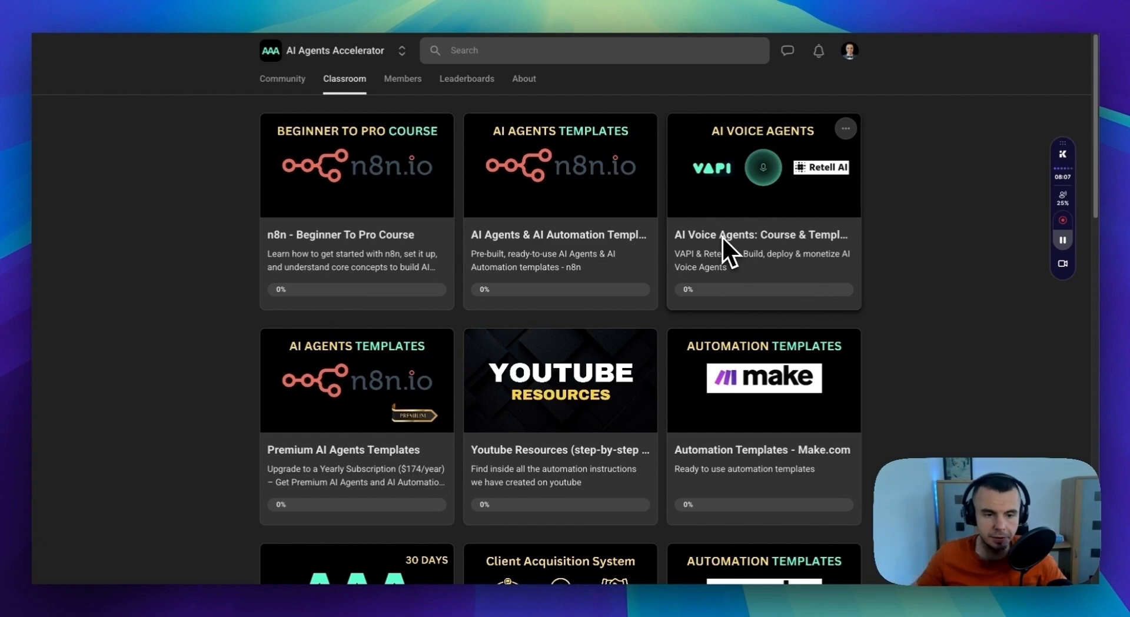
mouse_move(566, 303)
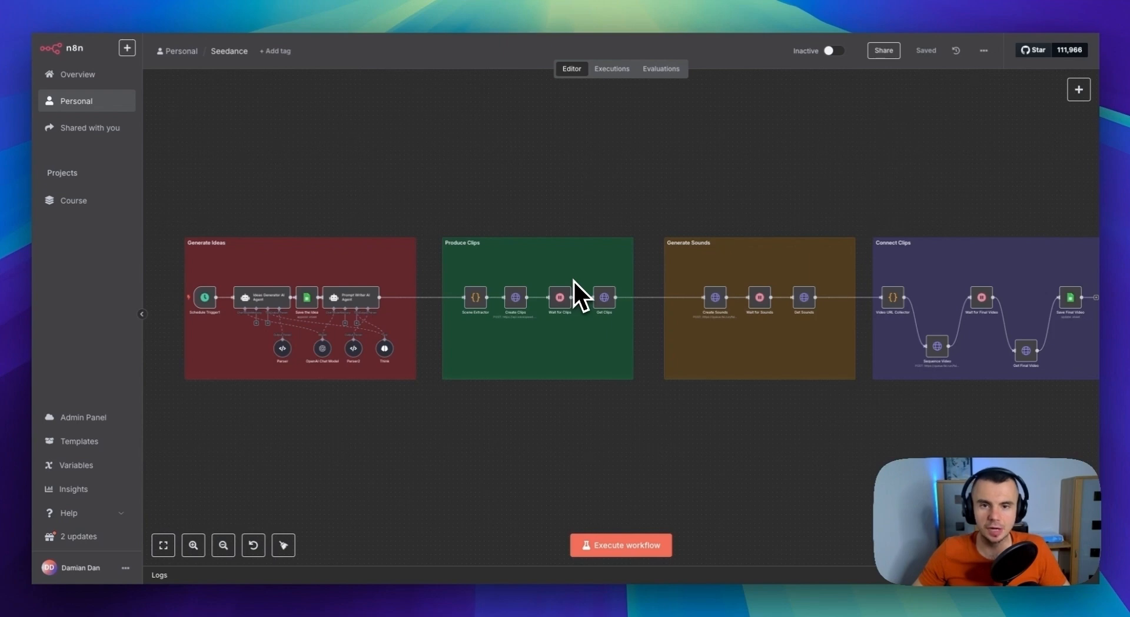
mouse_move(329, 339)
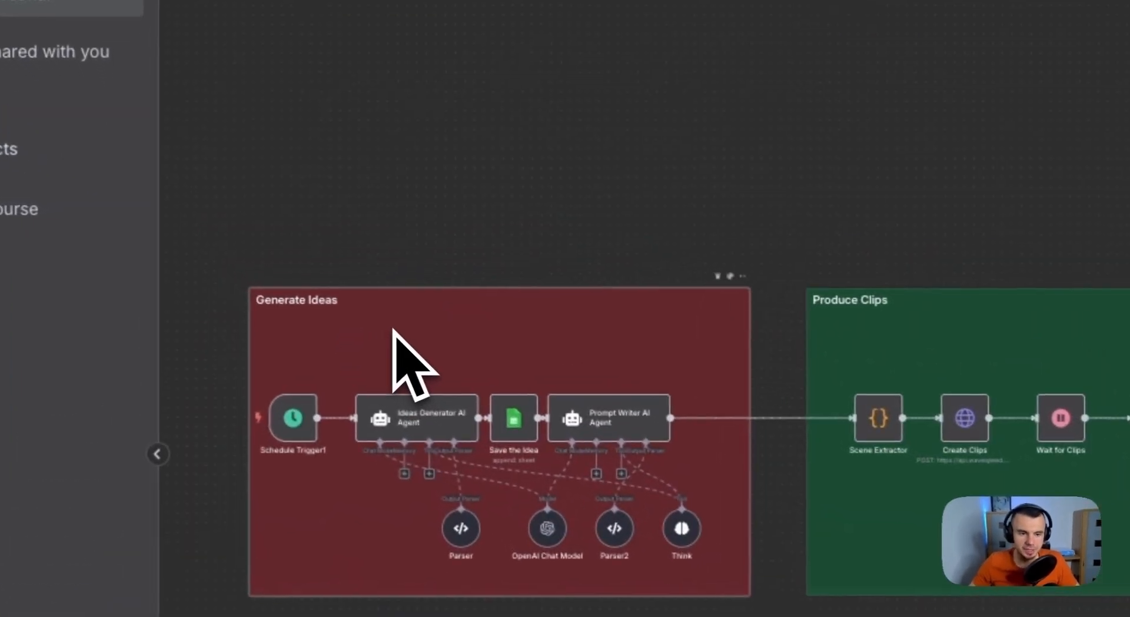
mouse_move(364, 360)
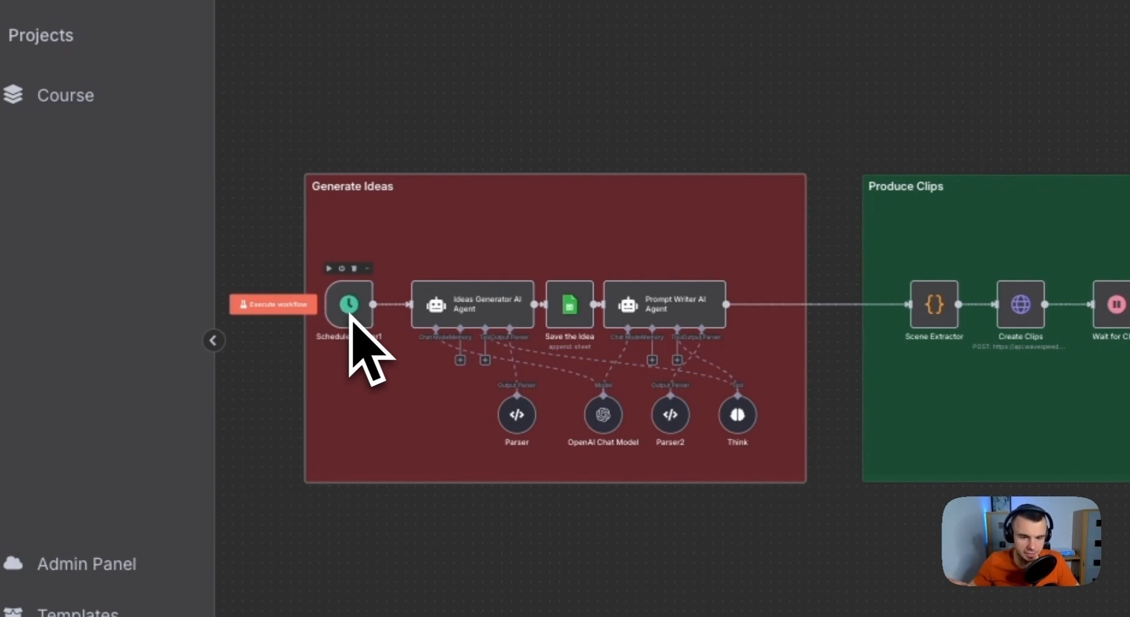
mouse_move(530, 354)
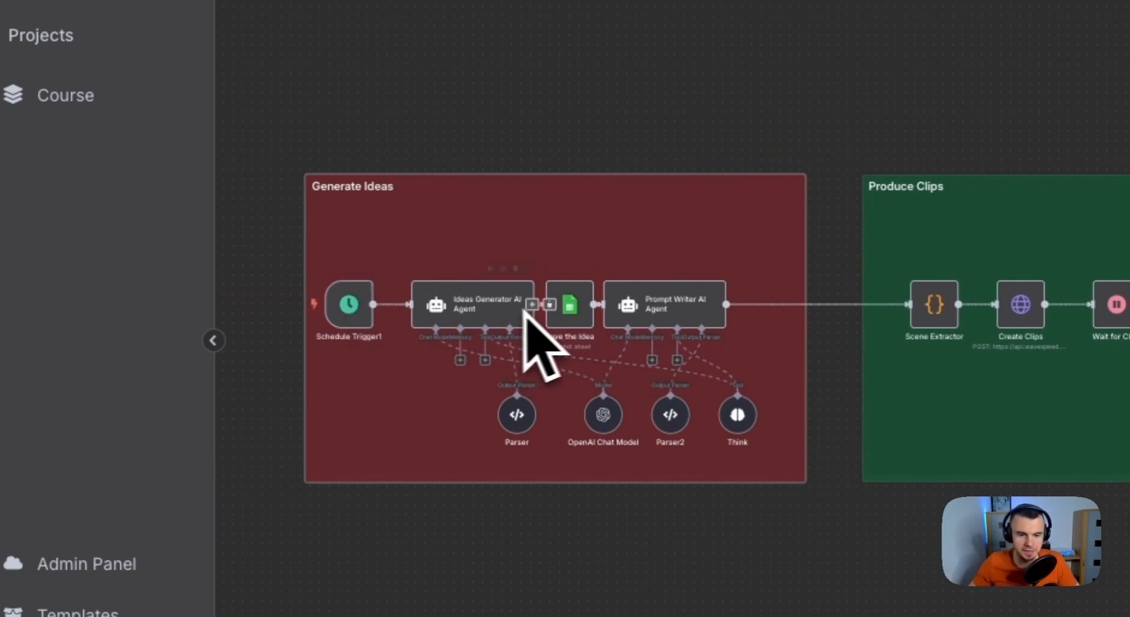
mouse_move(497, 349)
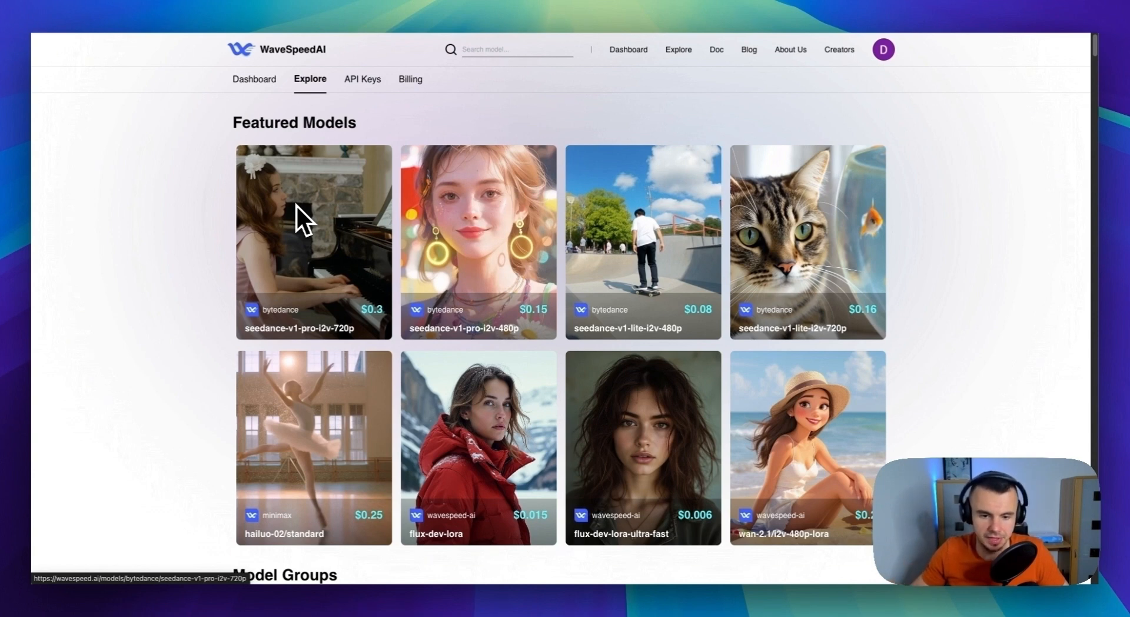
mouse_move(521, 265)
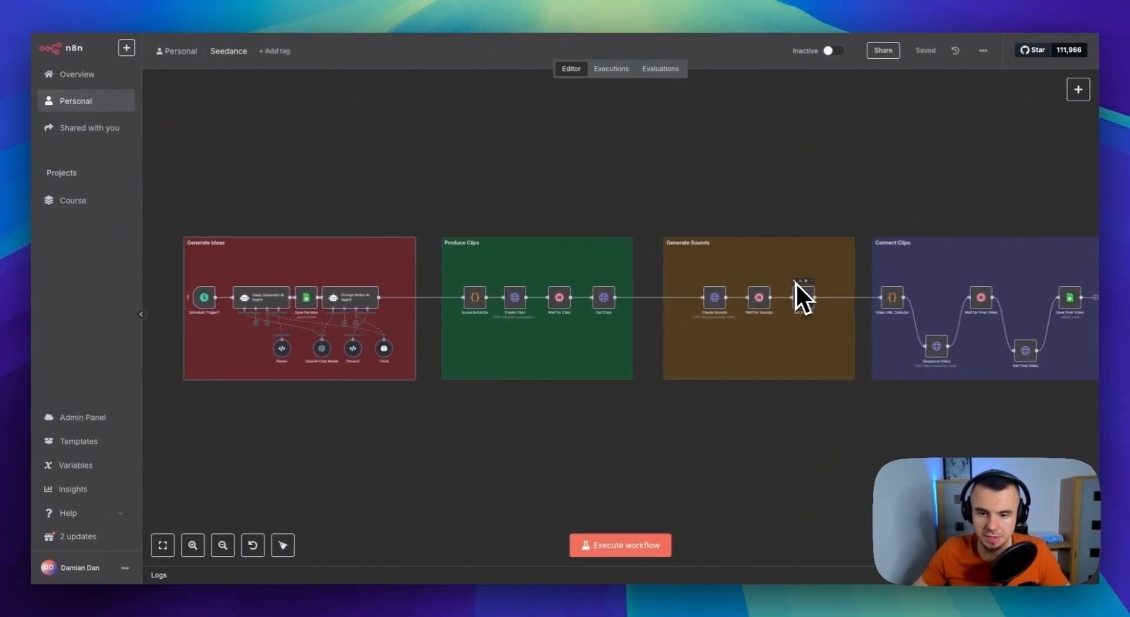
mouse_move(807, 285)
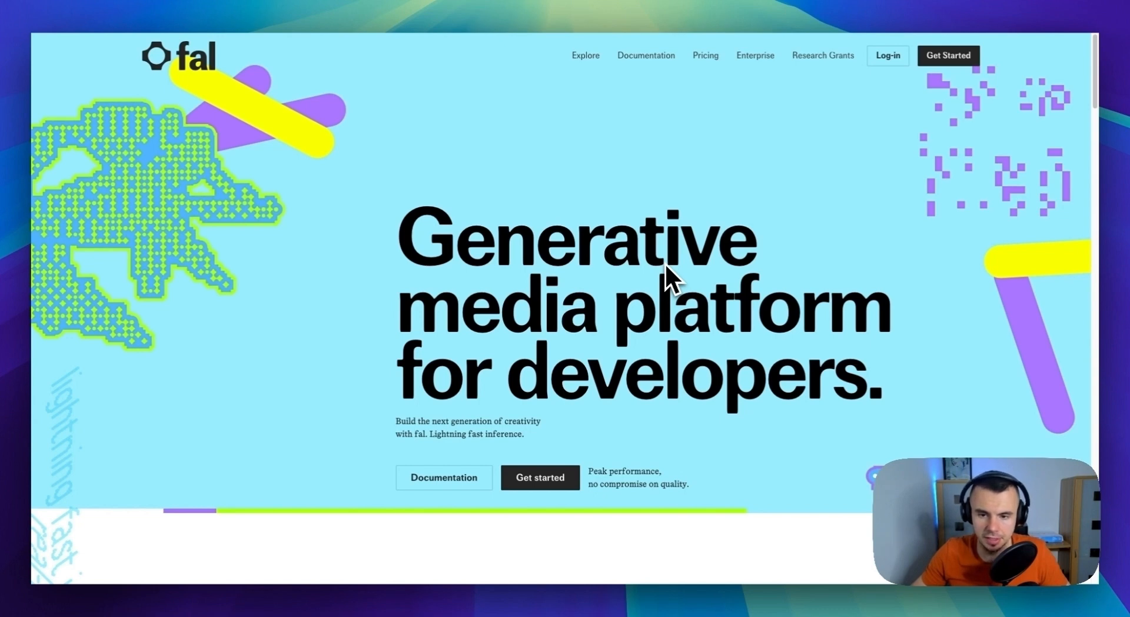
mouse_move(656, 285)
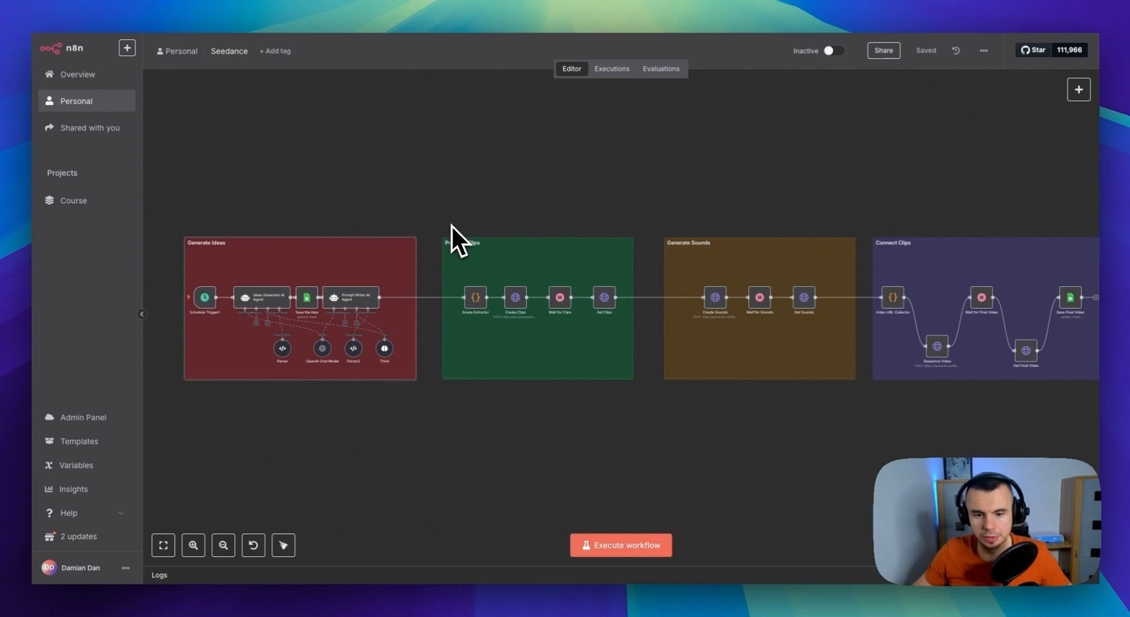
mouse_move(518, 263)
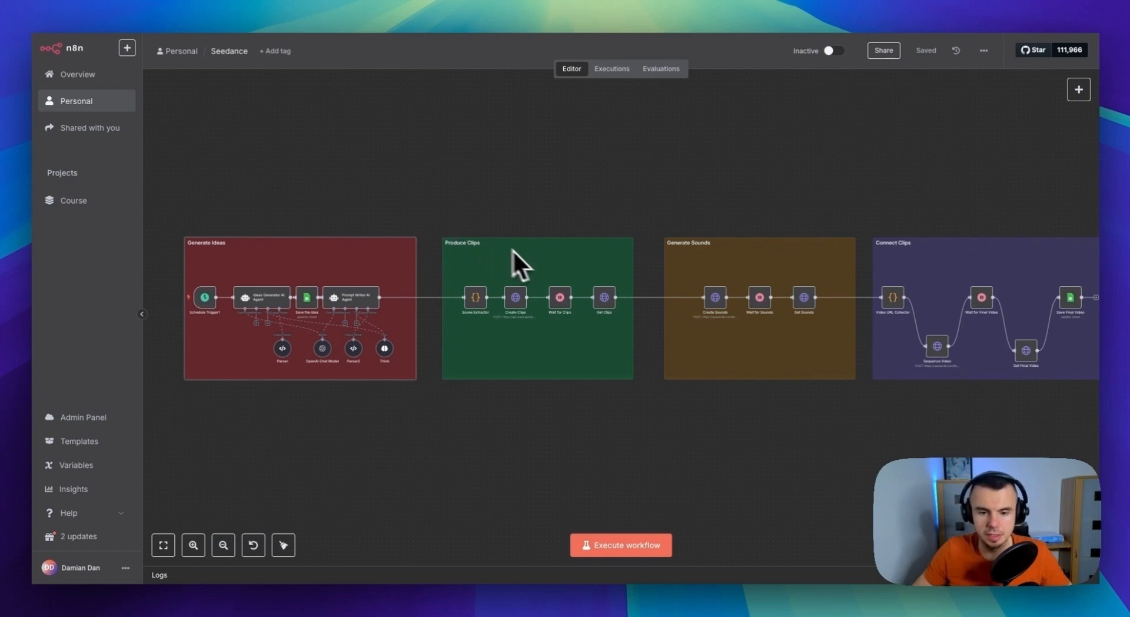
mouse_move(539, 277)
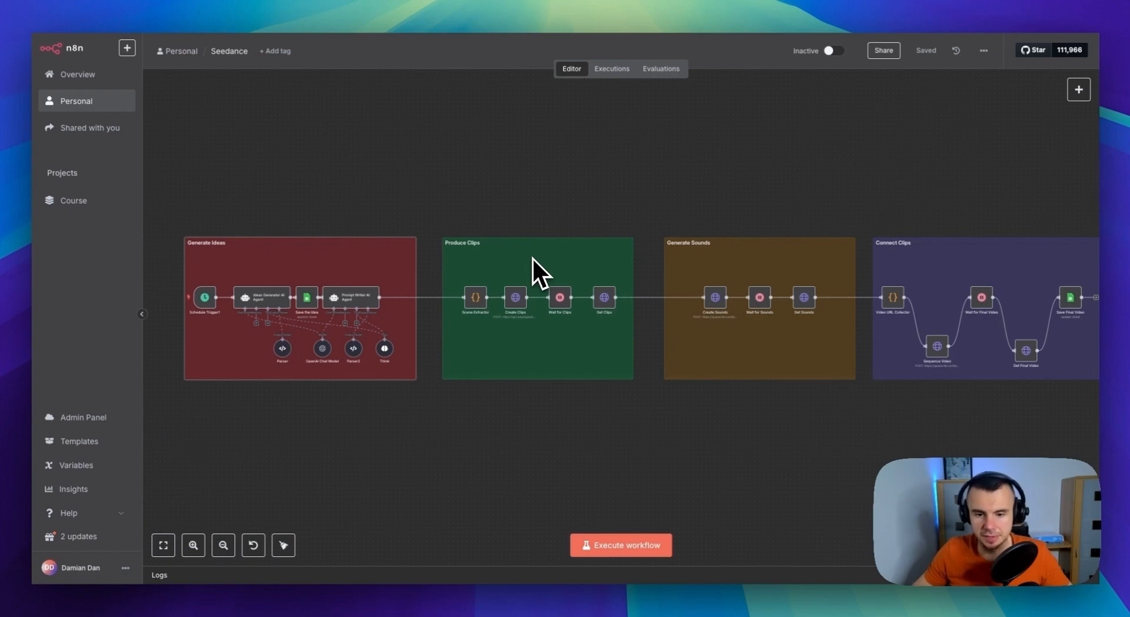
mouse_move(577, 298)
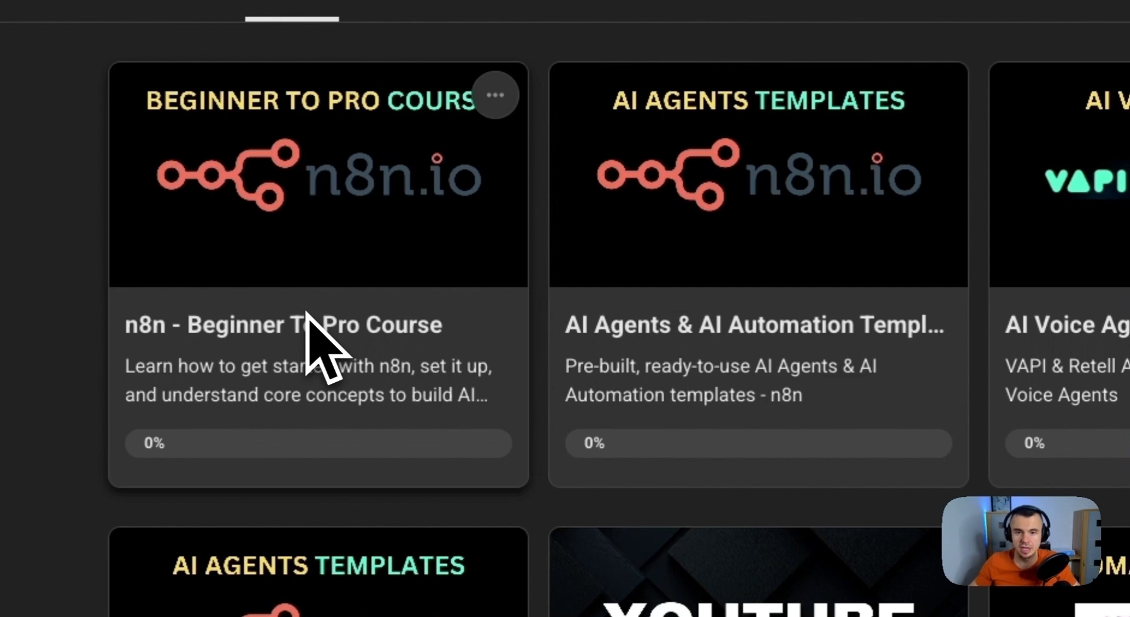
mouse_move(656, 353)
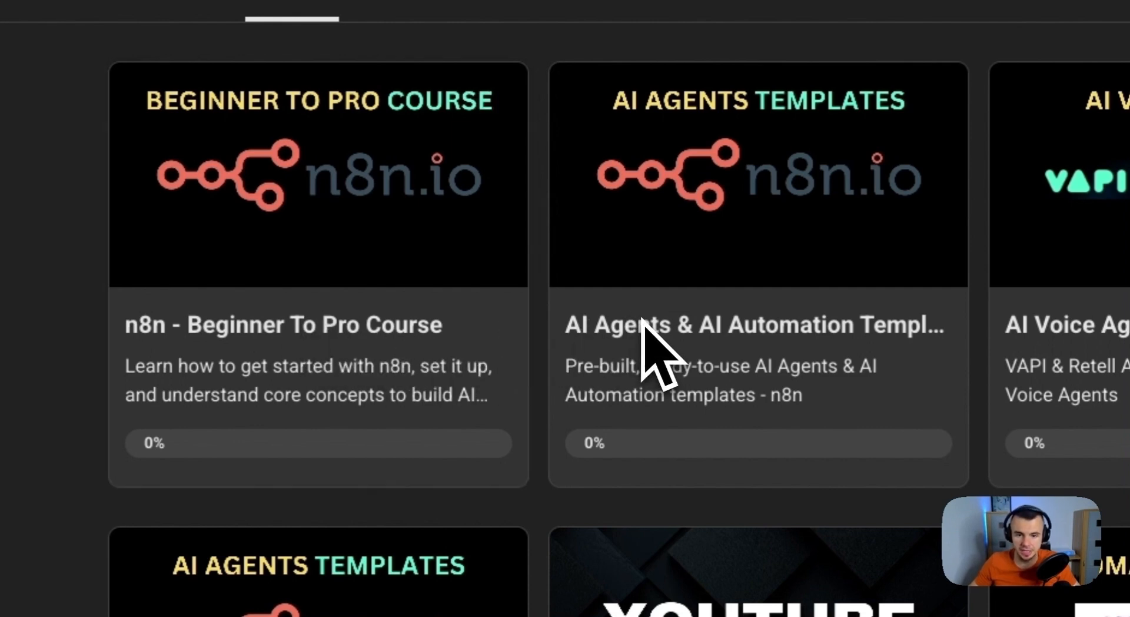